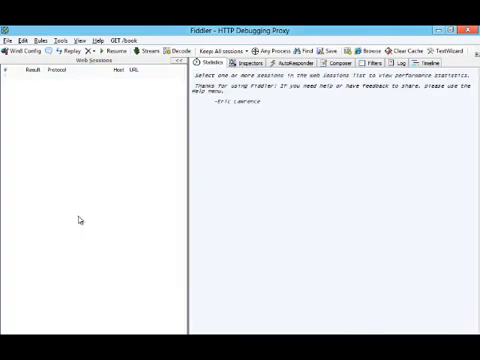
mouse_move(27, 103)
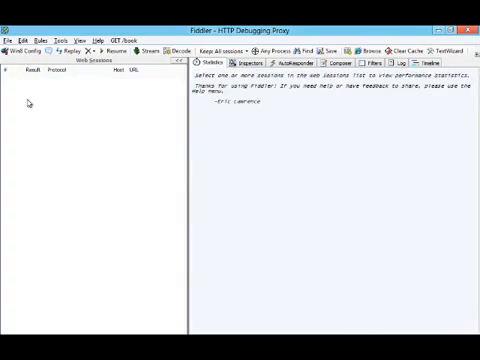
Step: Enable Simulate Modem Speeds and Disable Caching from Fiddler's Rules > Performance menu
click(38, 27)
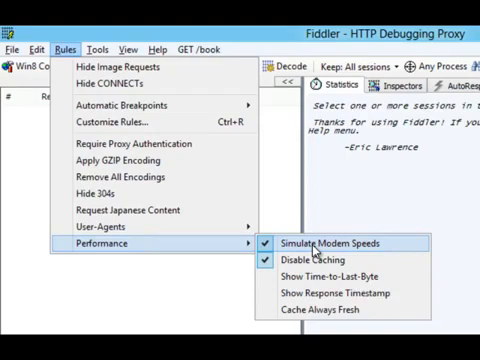
mouse_move(318, 250)
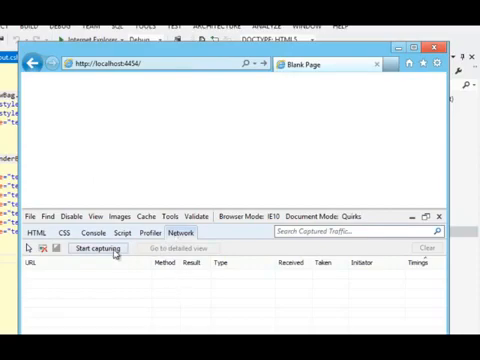
Step: Start capturing network traffic in the F12 Network tab for the Optimize page
click(93, 248)
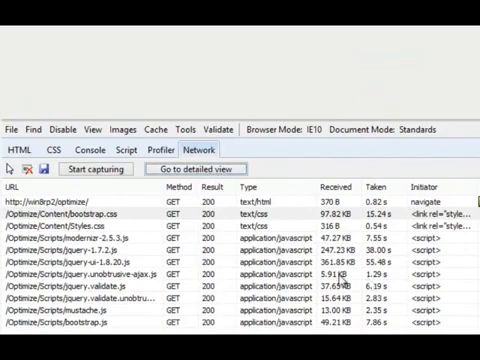
click(90, 150)
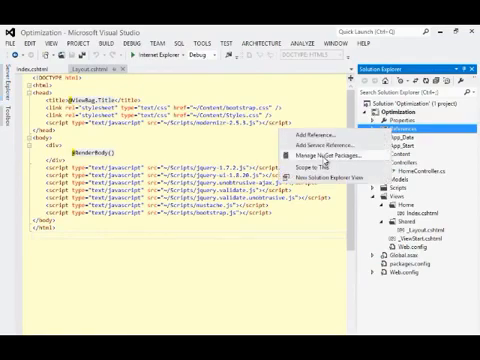
Step: Search NuGet for microsoft.aspnet.web.optimization, install it and accept the license
click(328, 158)
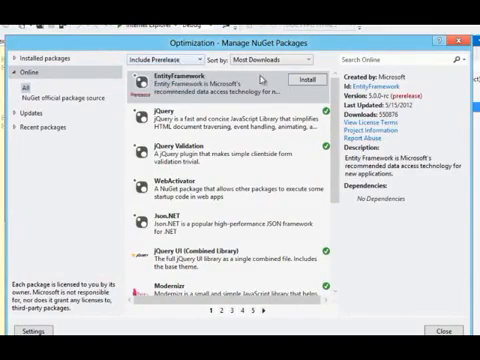
text(microsoft.aspnet.web.optim)
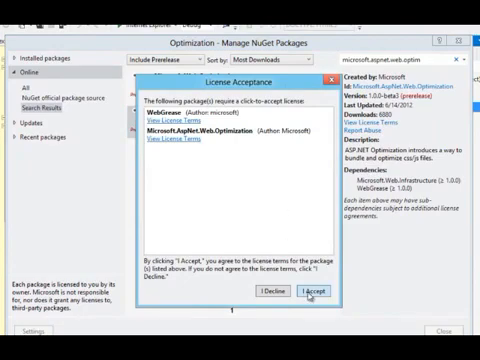
click(307, 294)
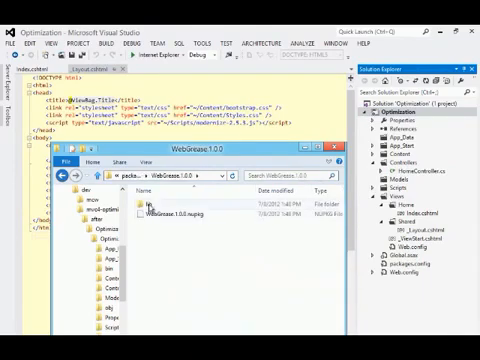
double_click(153, 210)
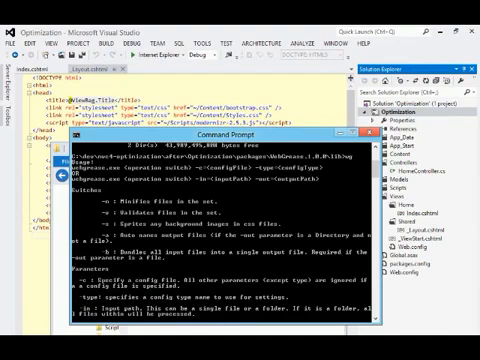
mouse_move(248, 237)
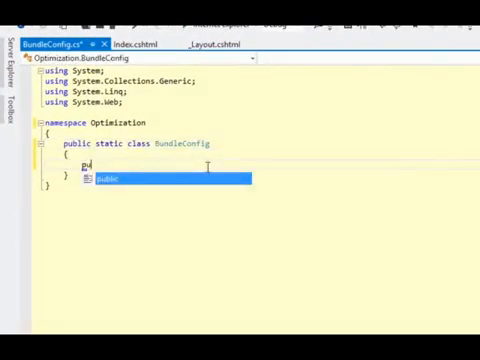
Step: Type 'public static void' as BundleConfig's first member declaration
text(u)
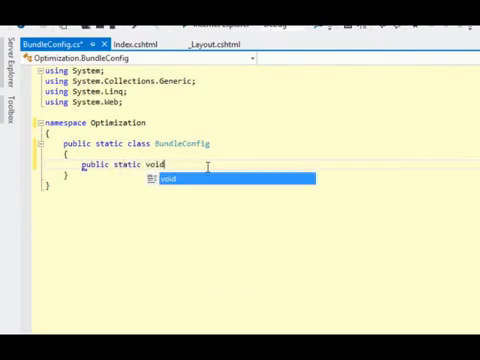
Step: Declare RegisterBundles(BundleCollection bundles) and add 'using System.Web.Optimization;' via quick actions
text(Register)
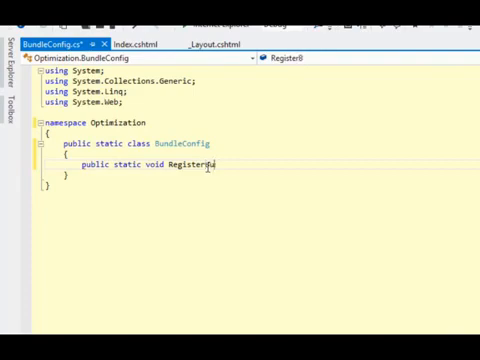
text(Bundles(BundleCollection bundles)
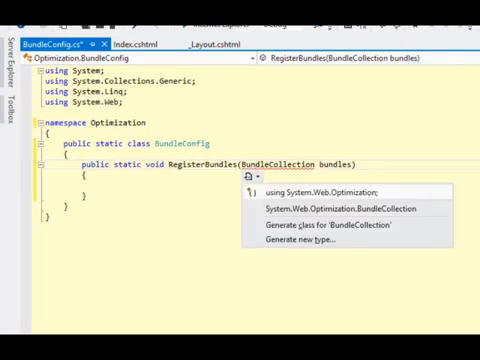
click(315, 193)
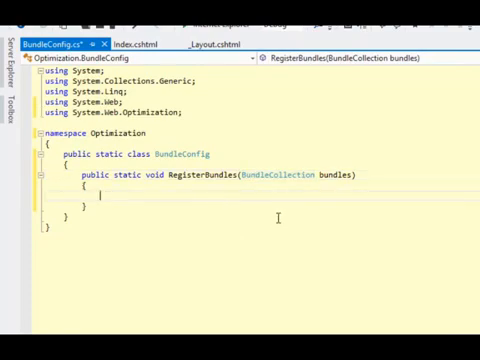
Step: Add a ~/bundles/css StyleBundle including ~/Content/bootstrap.css and ~/Content/styles.css
text(bundles.A)
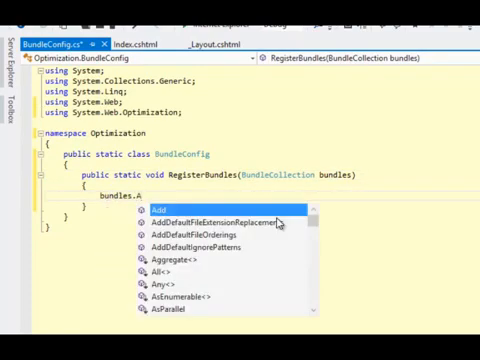
text((new StyleBundle(")
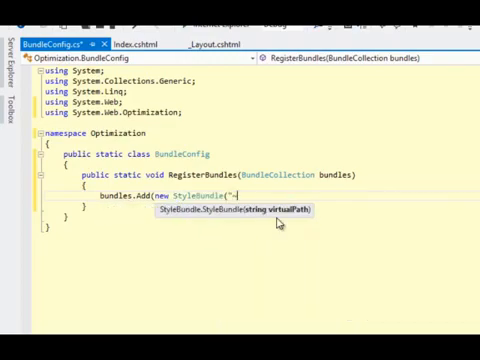
text(~/)
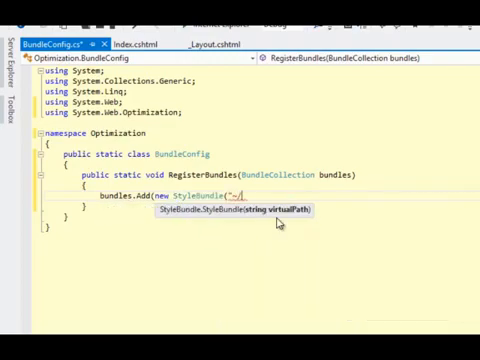
text(bun)
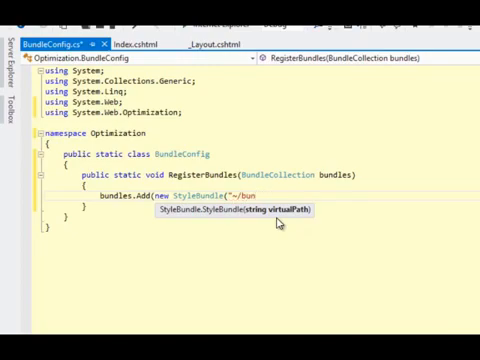
text(dles/css")
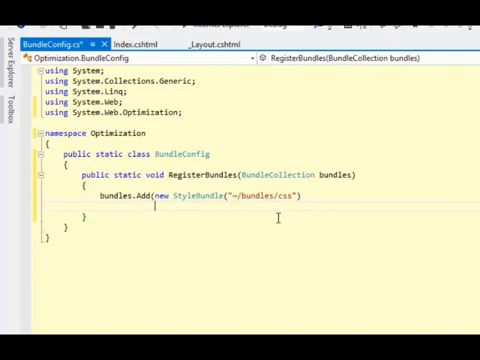
text(.Include()
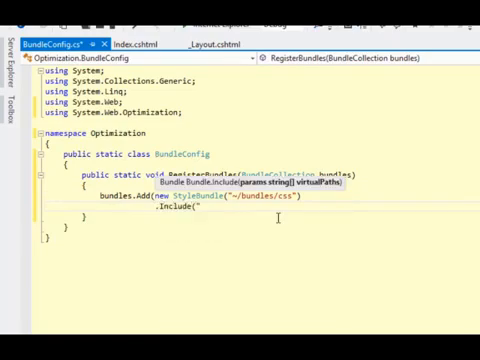
text(~/Content/)
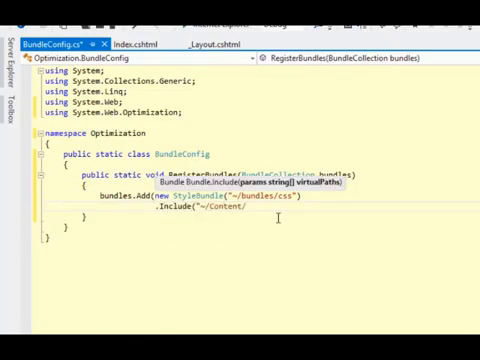
text(bootstrap.css)
text(.Include("~/Conten)
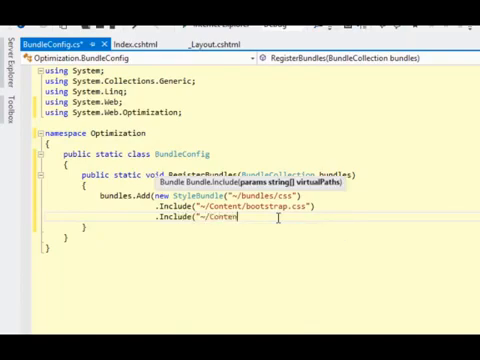
text(styles.)
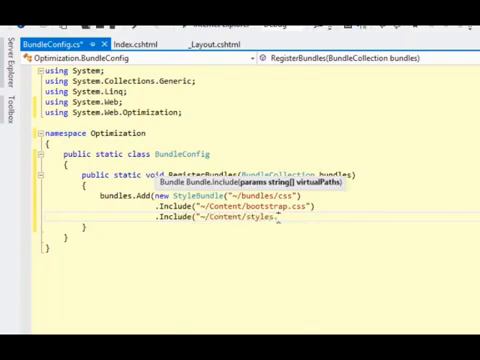
text(css"));)
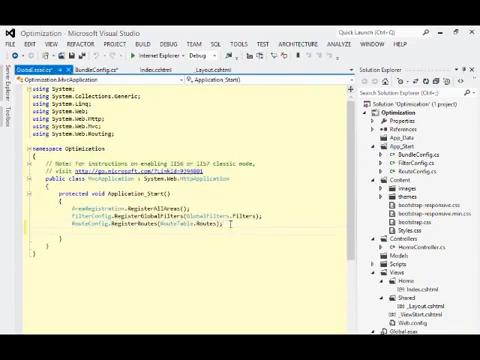
Step: Add BundleConfig.RegisterBundles(BundleTable.Bundles); to Application_Start in Global.asax.cs
text(BundleConfig.RegisterBundles()
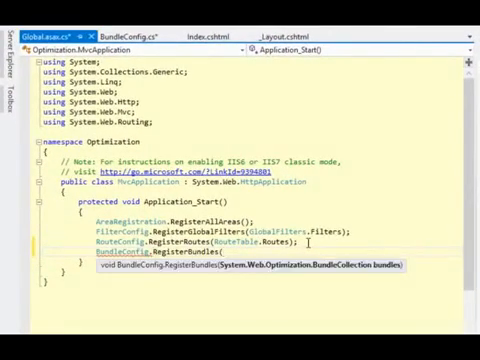
text(BundleTable)
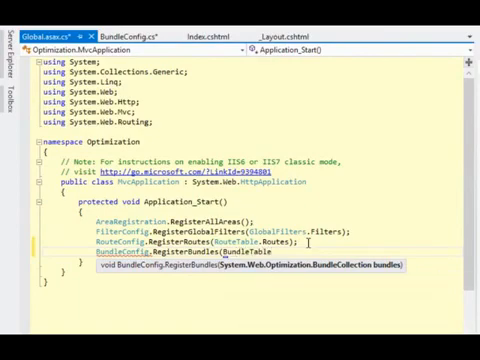
text(Bundles);)
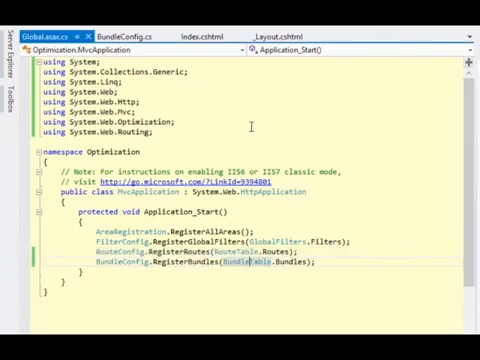
click(111, 27)
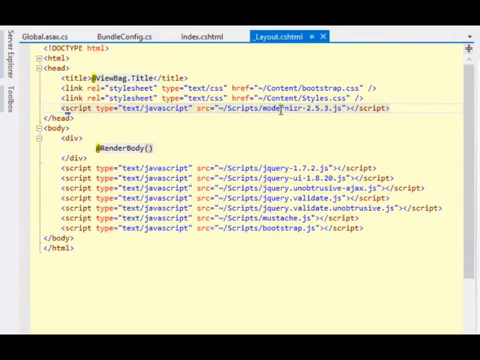
mouse_move(150, 190)
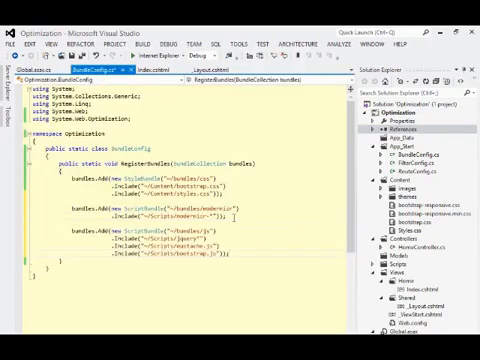
Step: Select 'bundles' in the js bundle path and the jquery* wildcard pattern
double_click(185, 233)
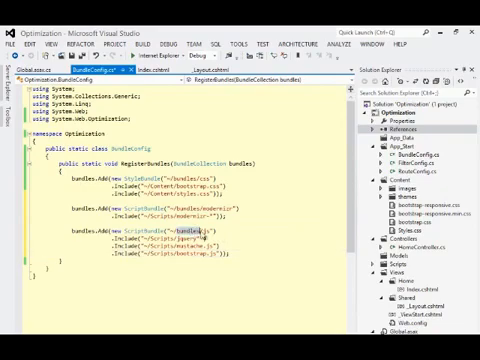
double_click(185, 227)
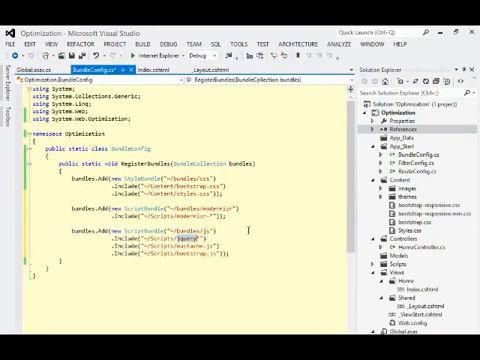